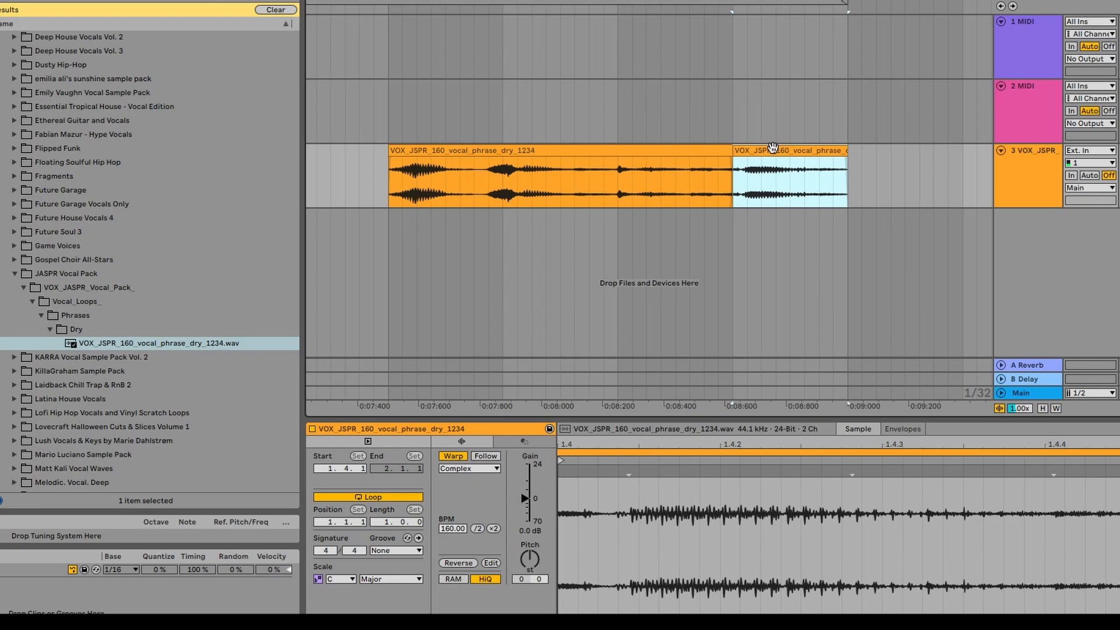
Step: Switch the tail clip's warp mode to Complex Pro
click(468, 467)
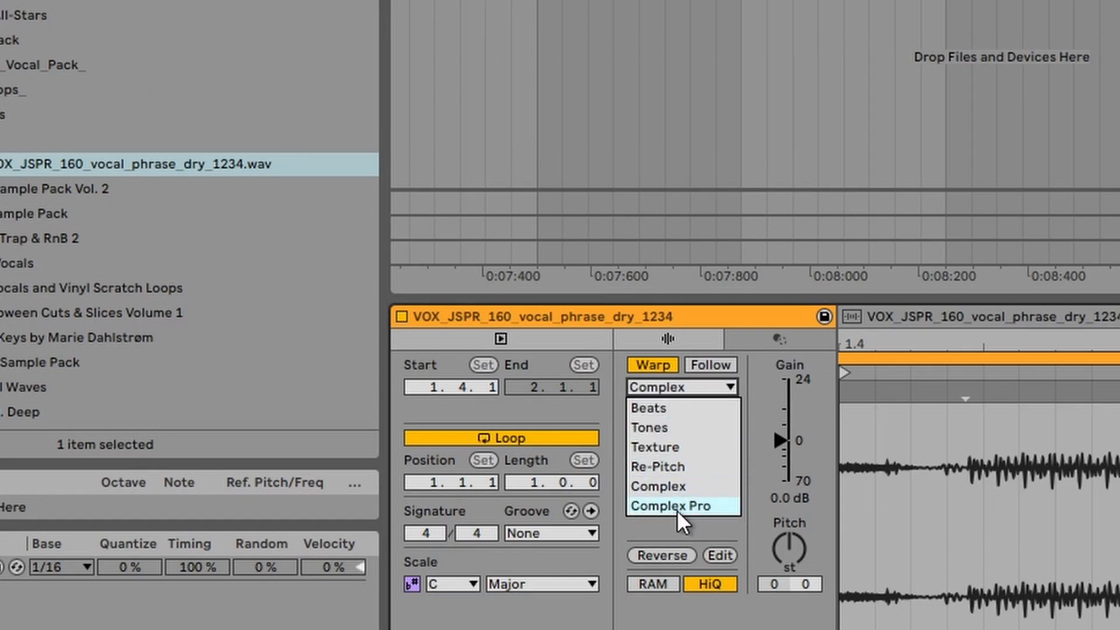
click(669, 505)
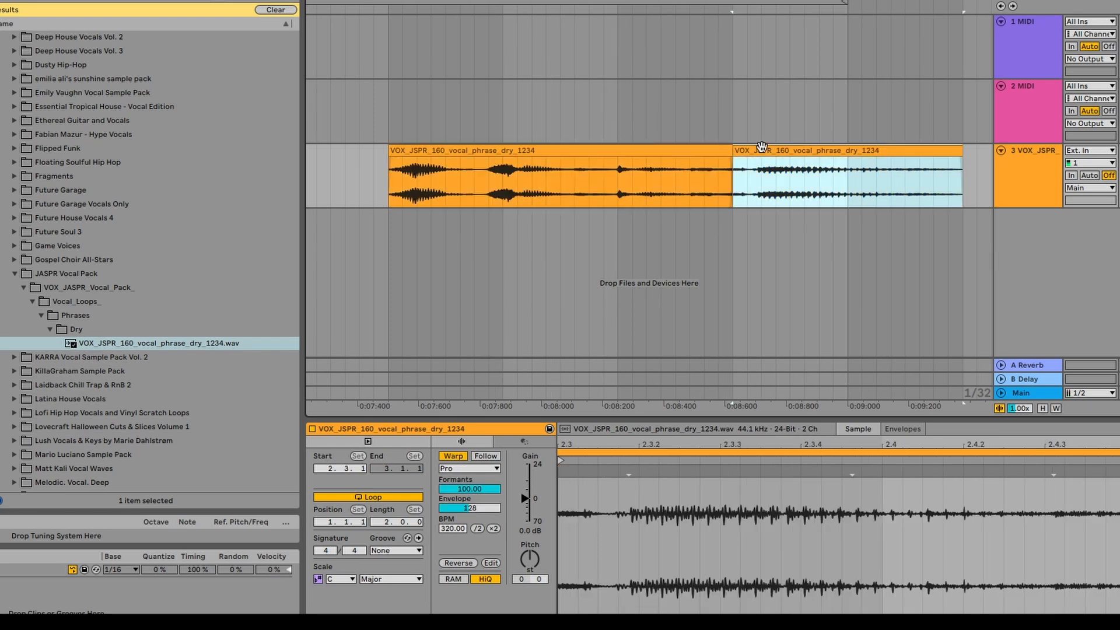
Step: Set the tail clip to Beats warping and lower the transient envelope to 40
click(468, 468)
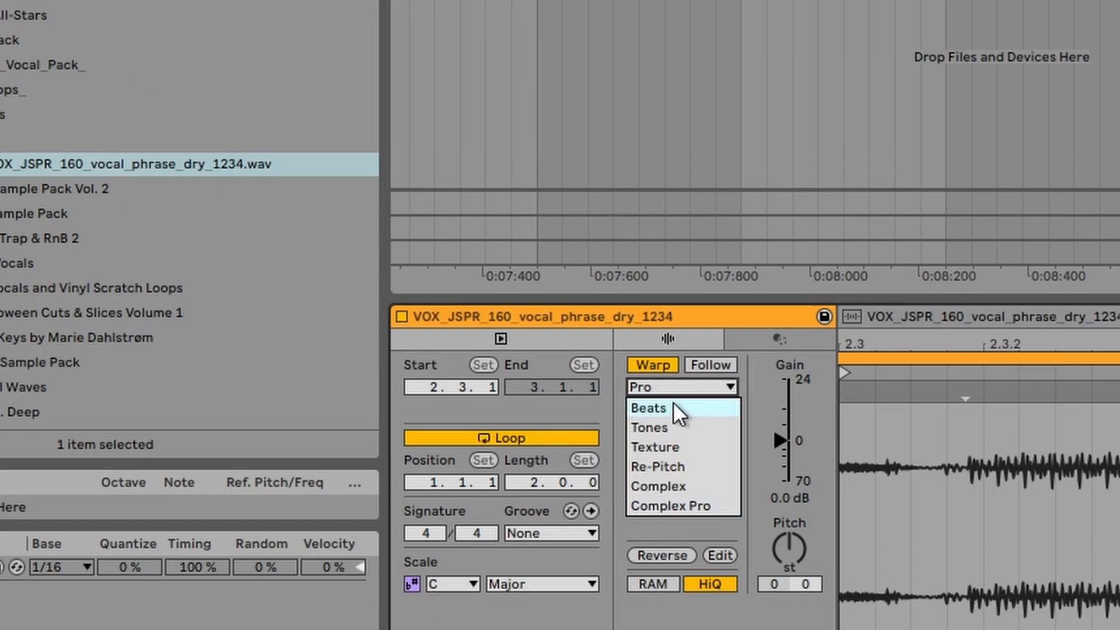
click(647, 407)
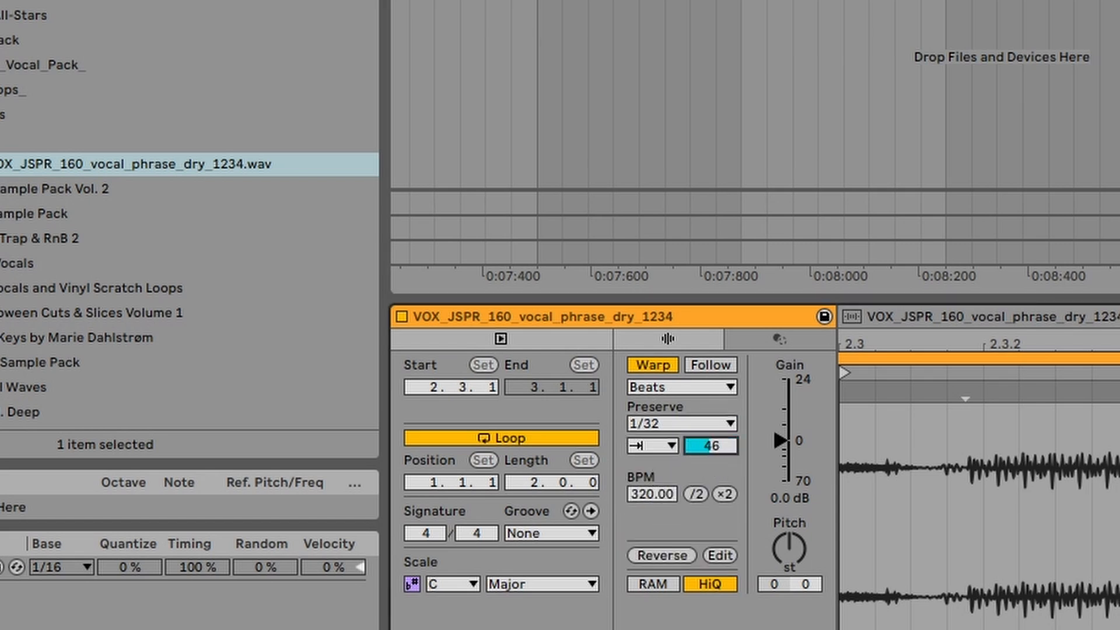
drag(710, 445, 709, 457)
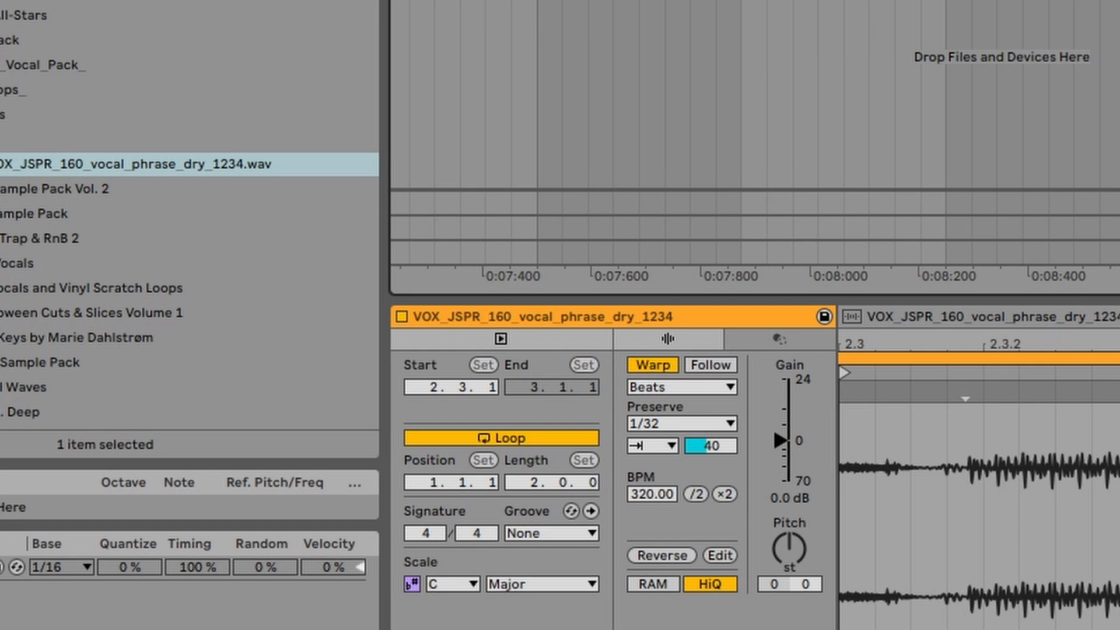
drag(789, 550, 789, 579)
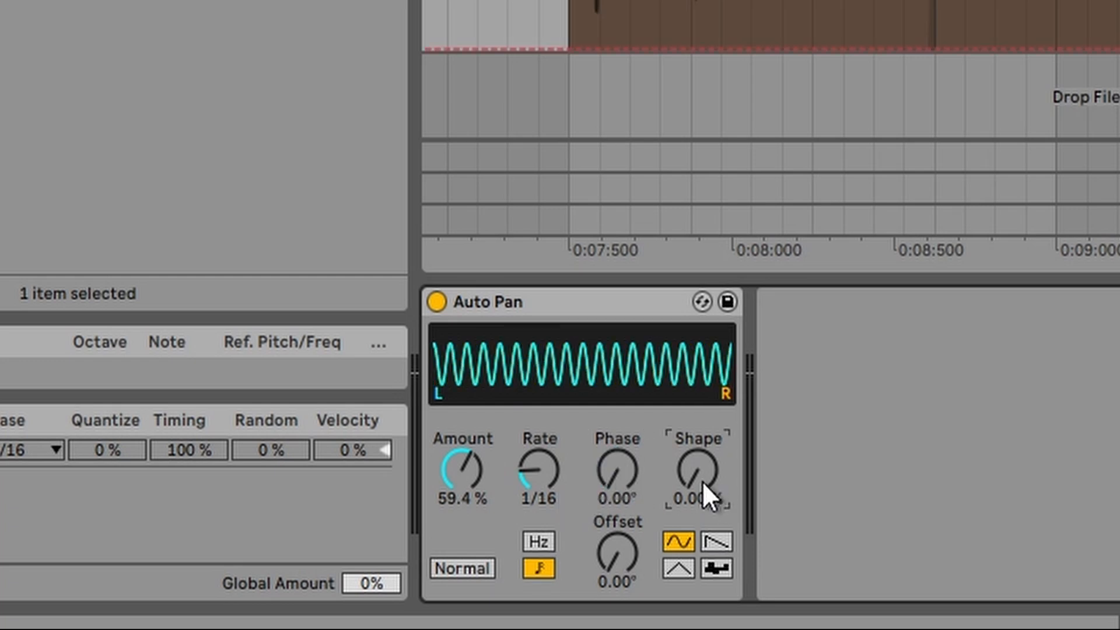
Step: Drag the Auto Pan Shape knob up to 100%
drag(699, 472, 707, 442)
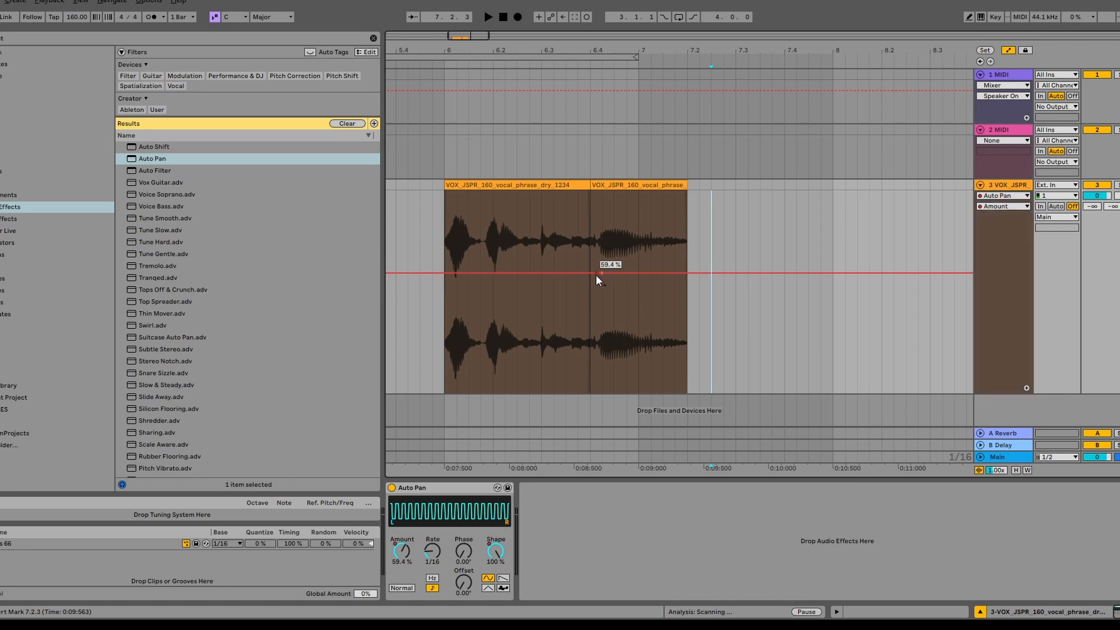
Step: Draw a rising ramp in the Auto Pan Amount automation toward the tail clip
drag(598, 275, 586, 384)
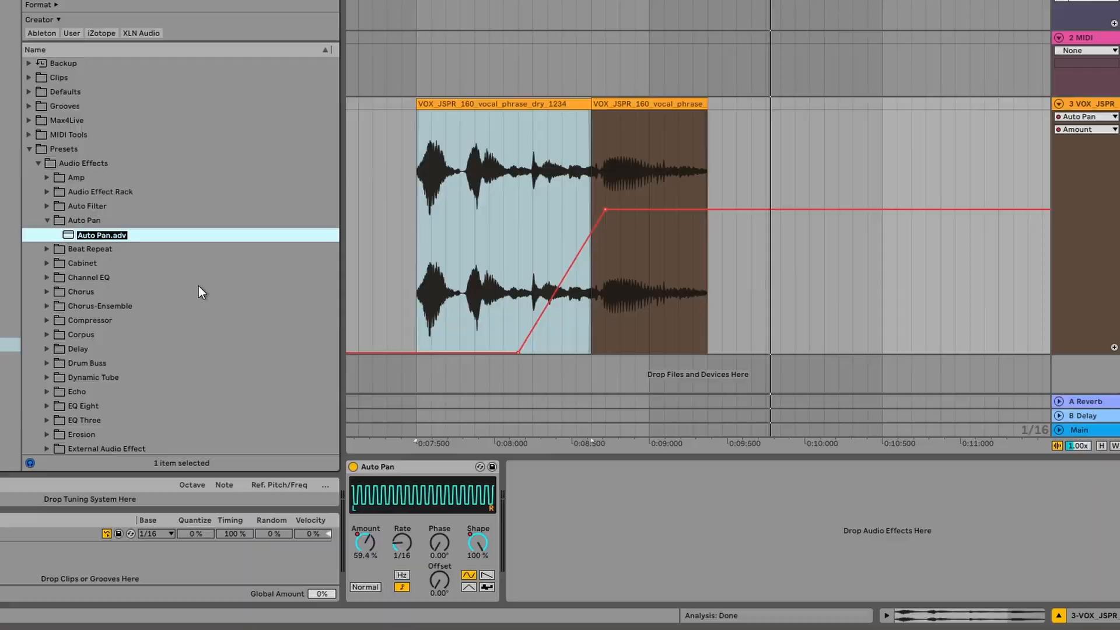
Step: Type the preset name 'stutter' for the saved Auto Pan preset
text(stutter)
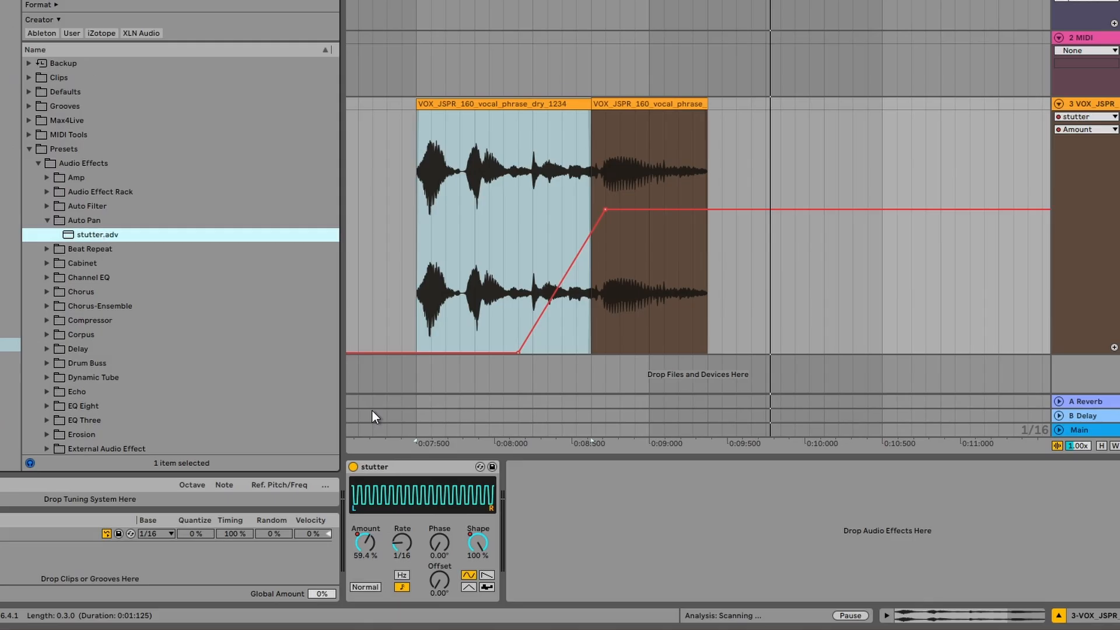
mouse_move(378, 427)
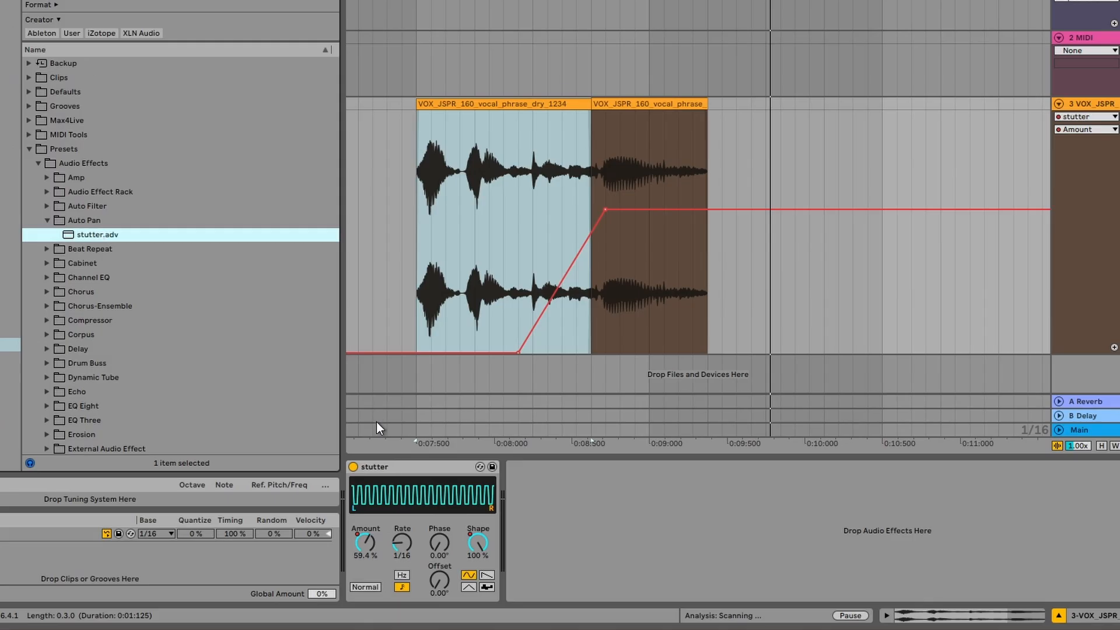